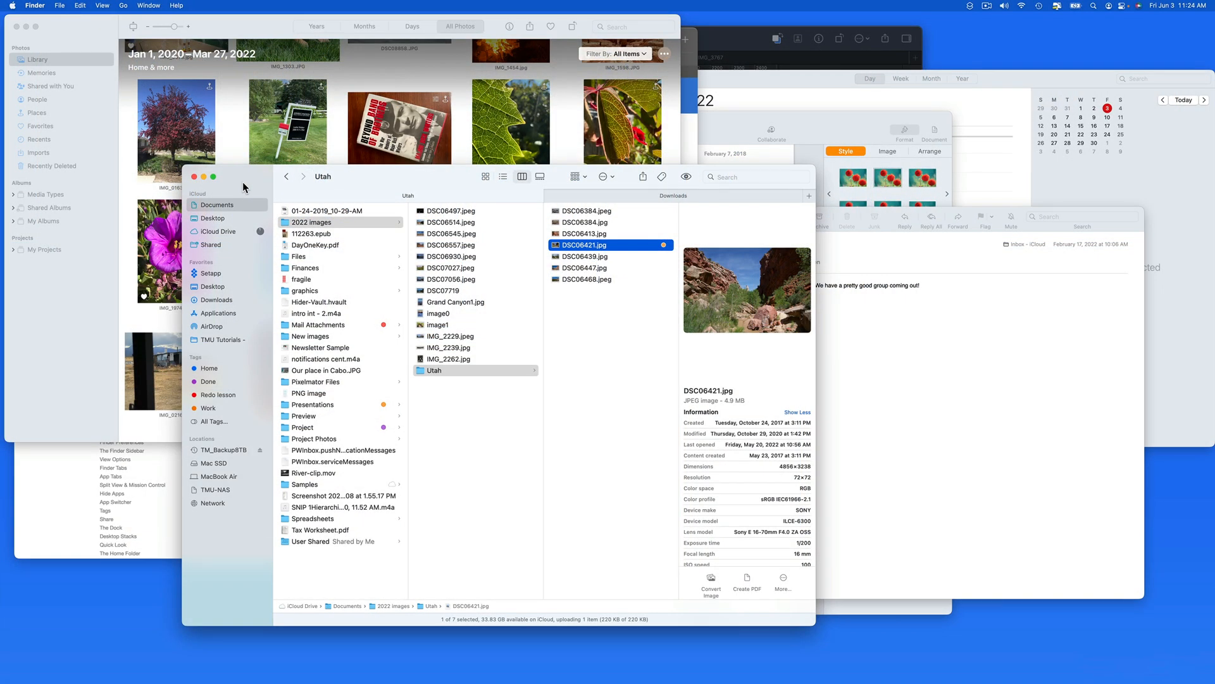
mouse_move(385, 166)
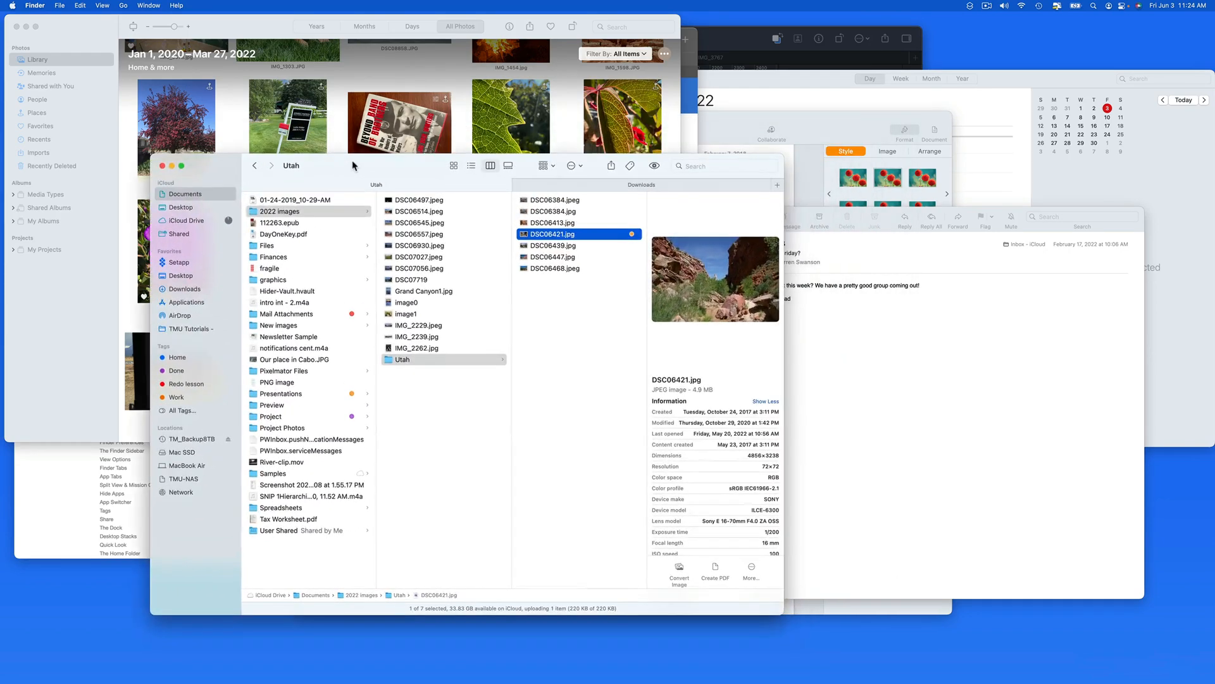
mouse_move(836, 93)
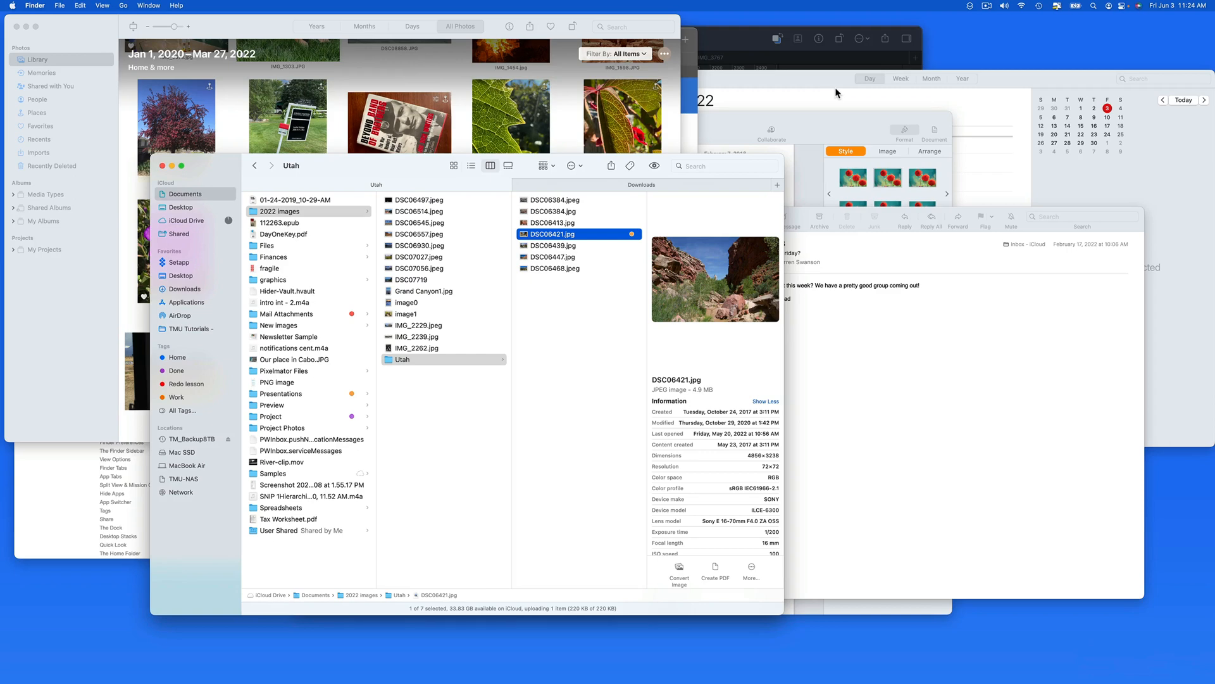
mouse_move(633, 148)
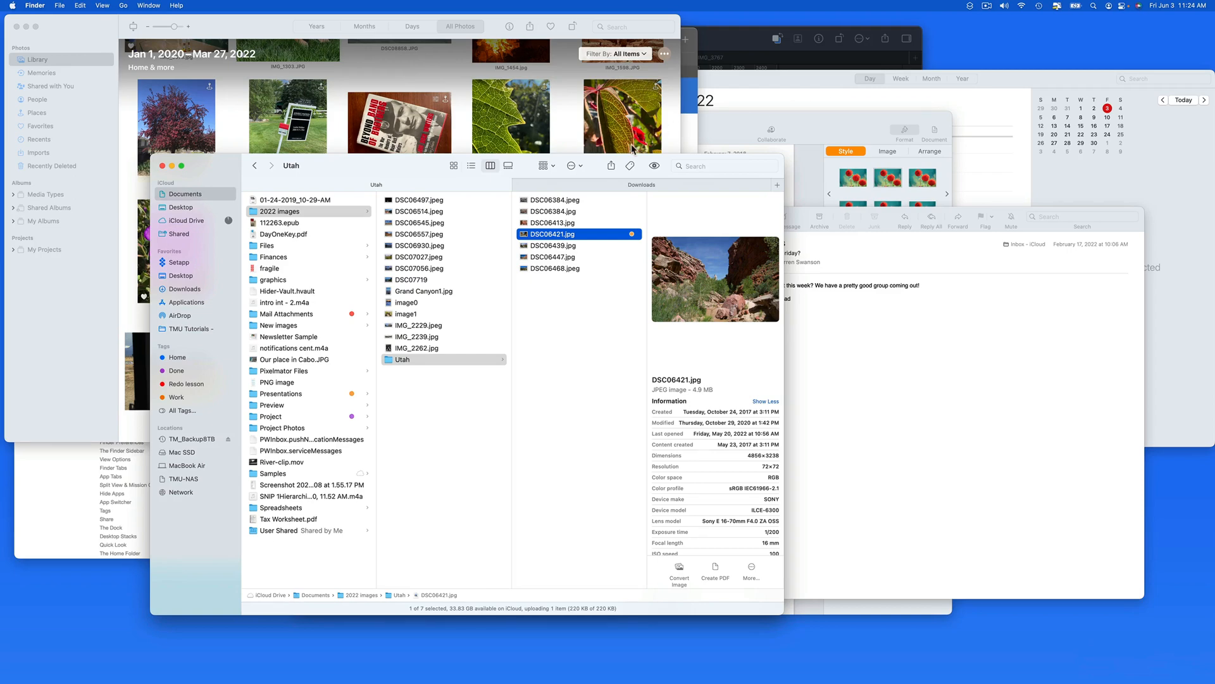
mouse_move(463, 300)
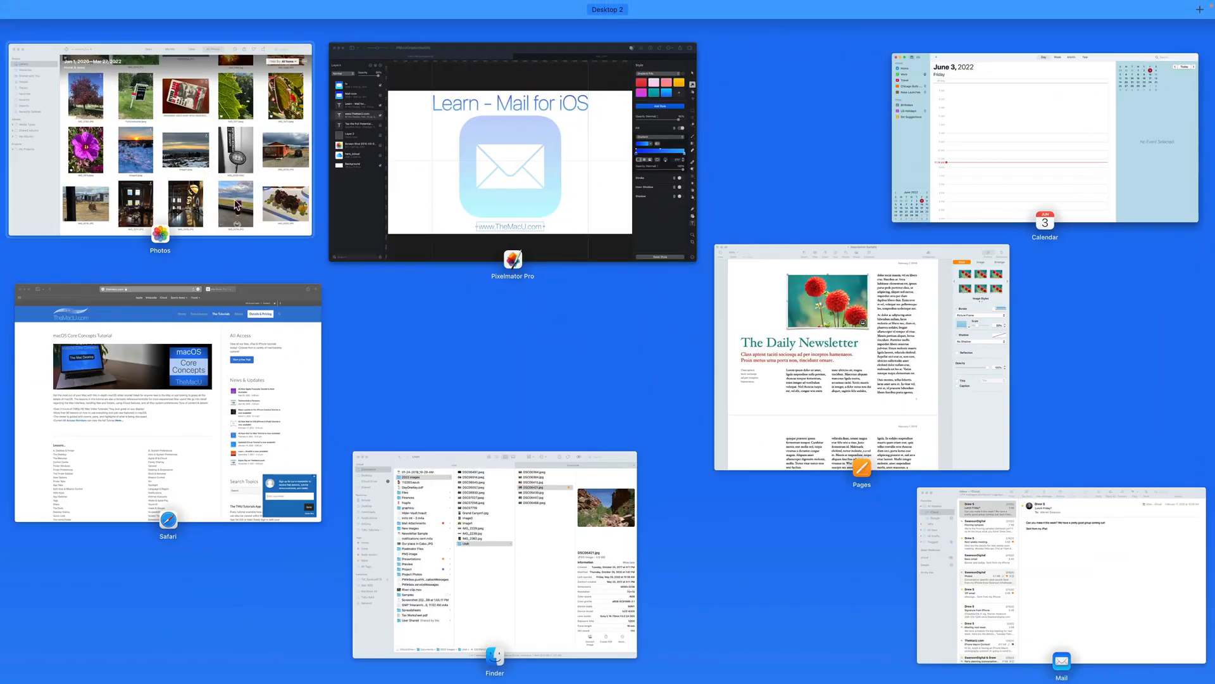
mouse_move(210, 296)
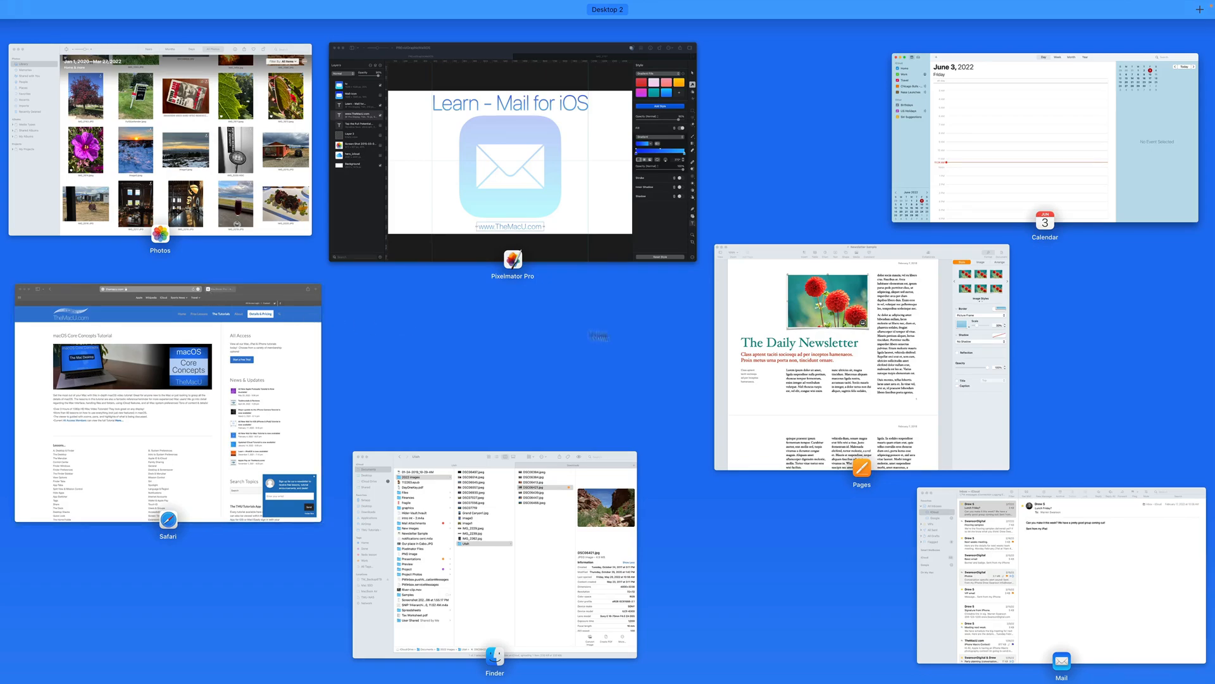
mouse_move(533, 536)
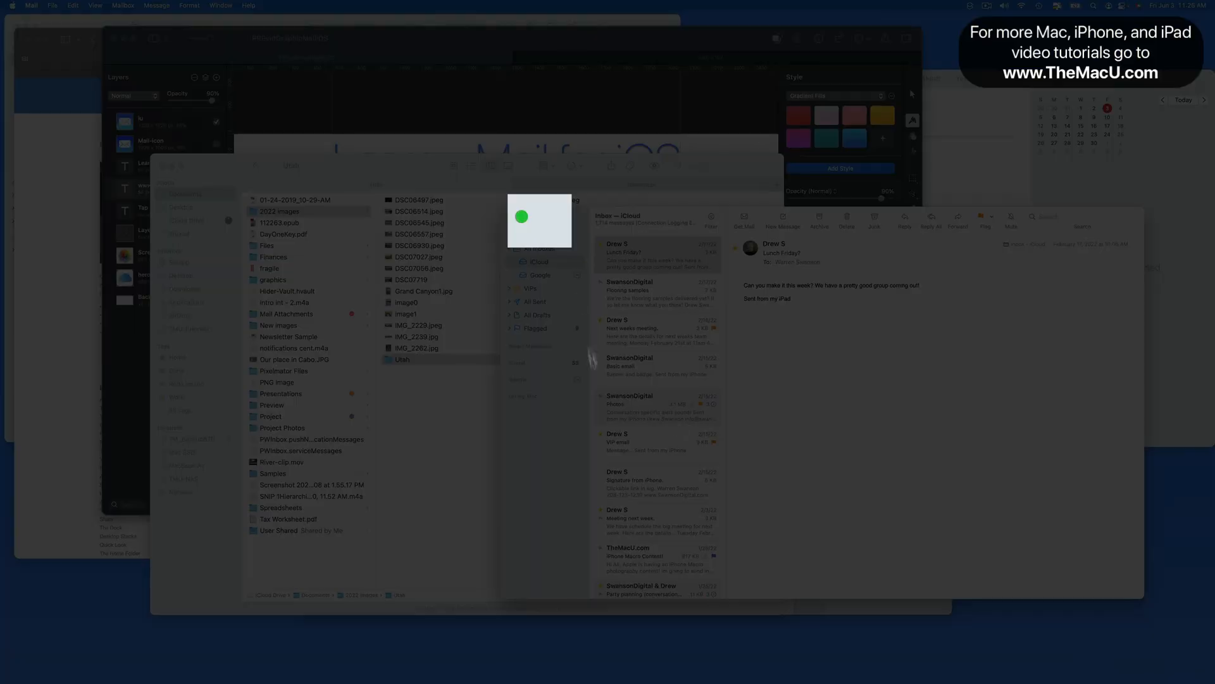
mouse_move(527, 232)
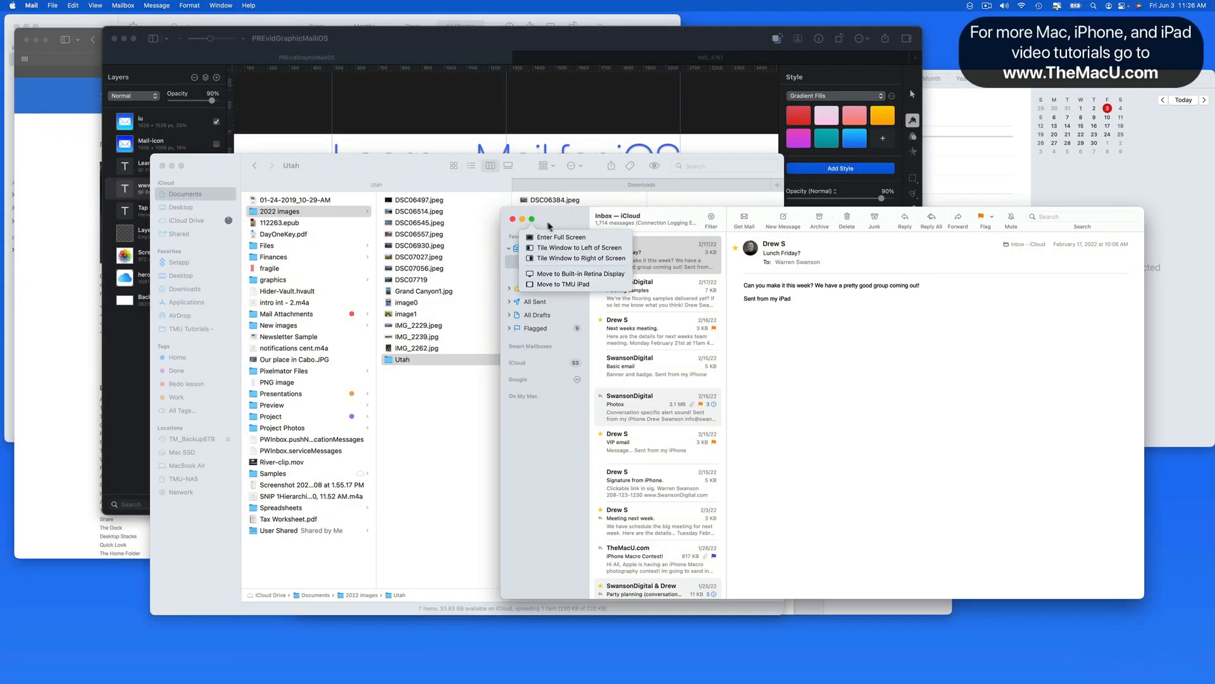
mouse_move(577, 247)
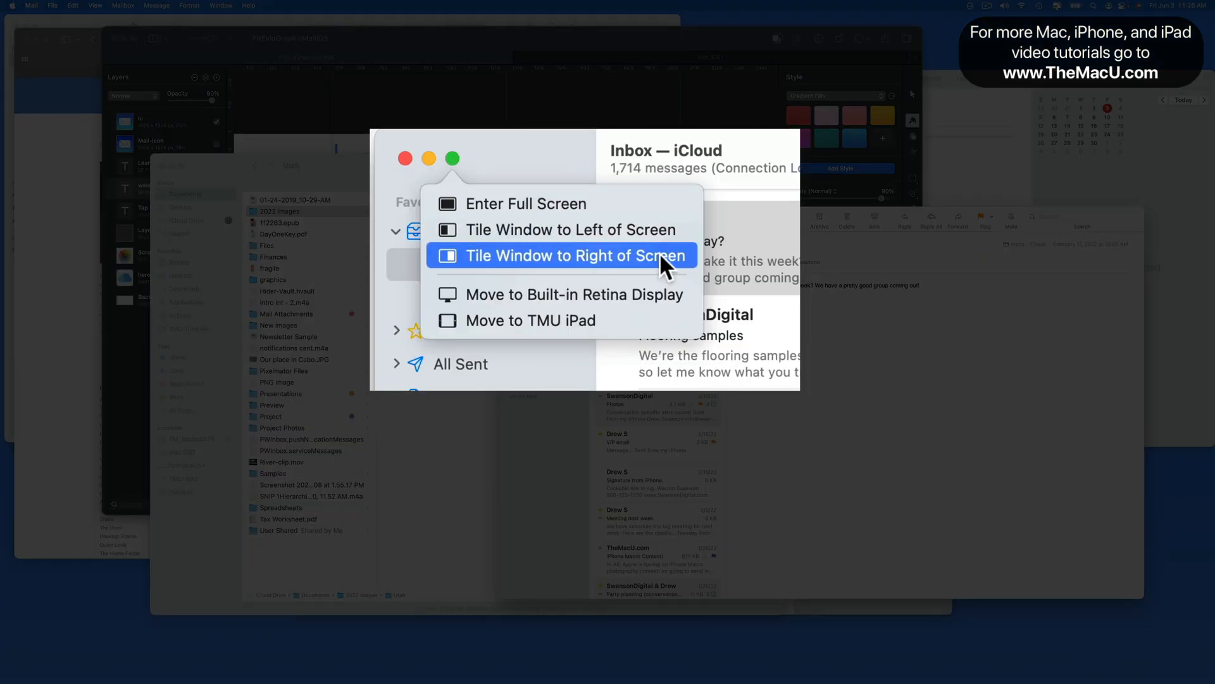
mouse_move(683, 293)
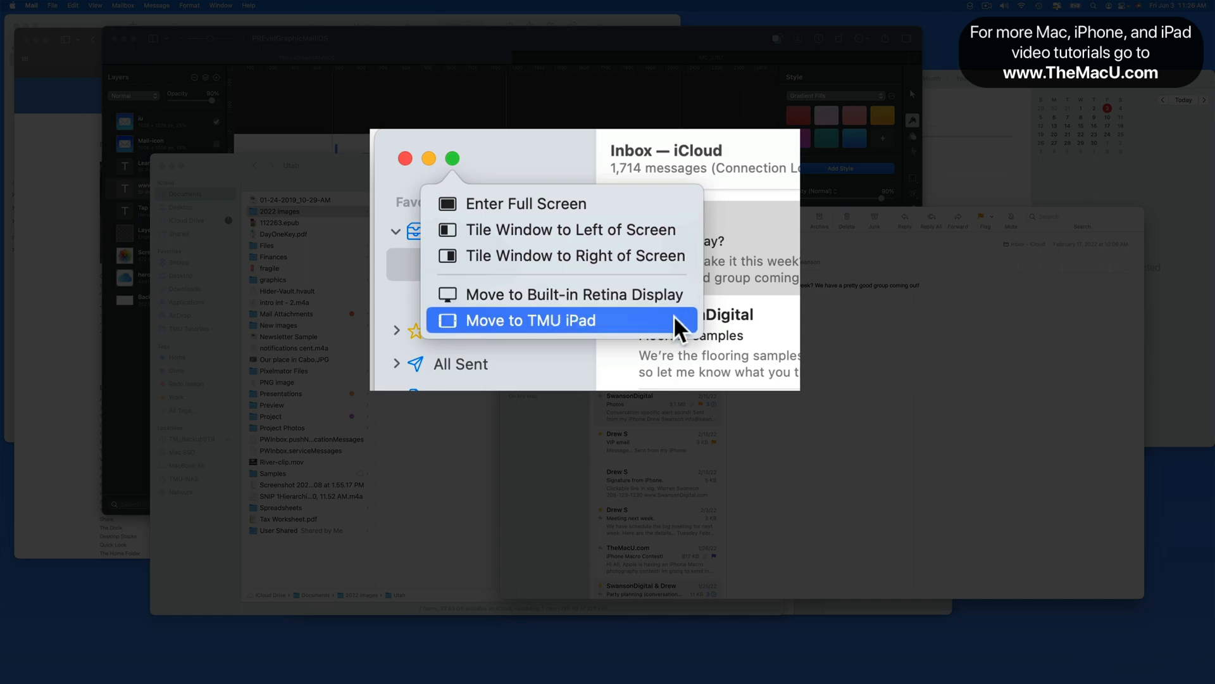
mouse_move(688, 245)
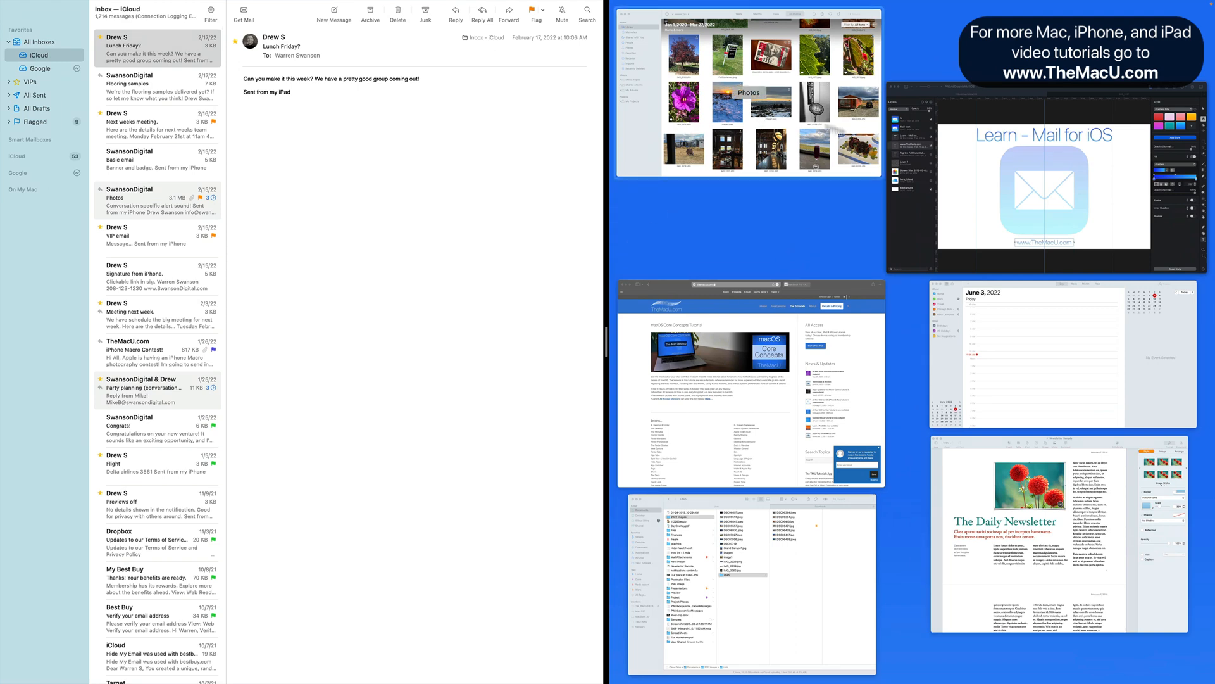
mouse_move(1008, 351)
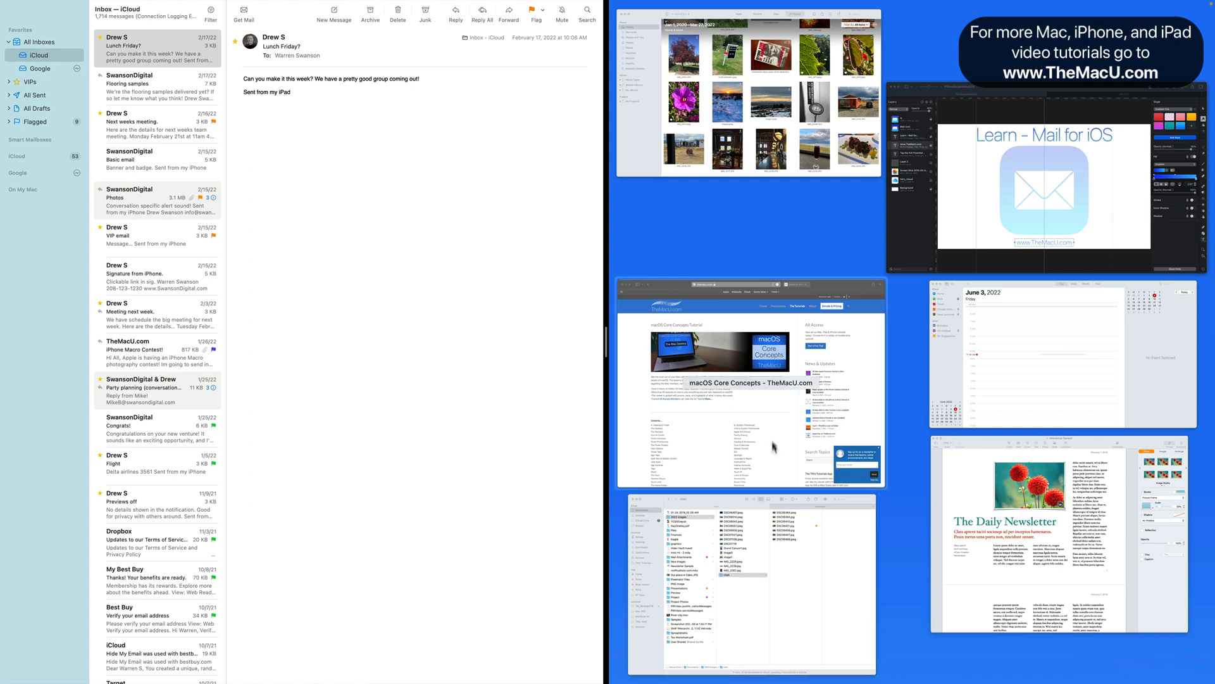
mouse_move(1025, 372)
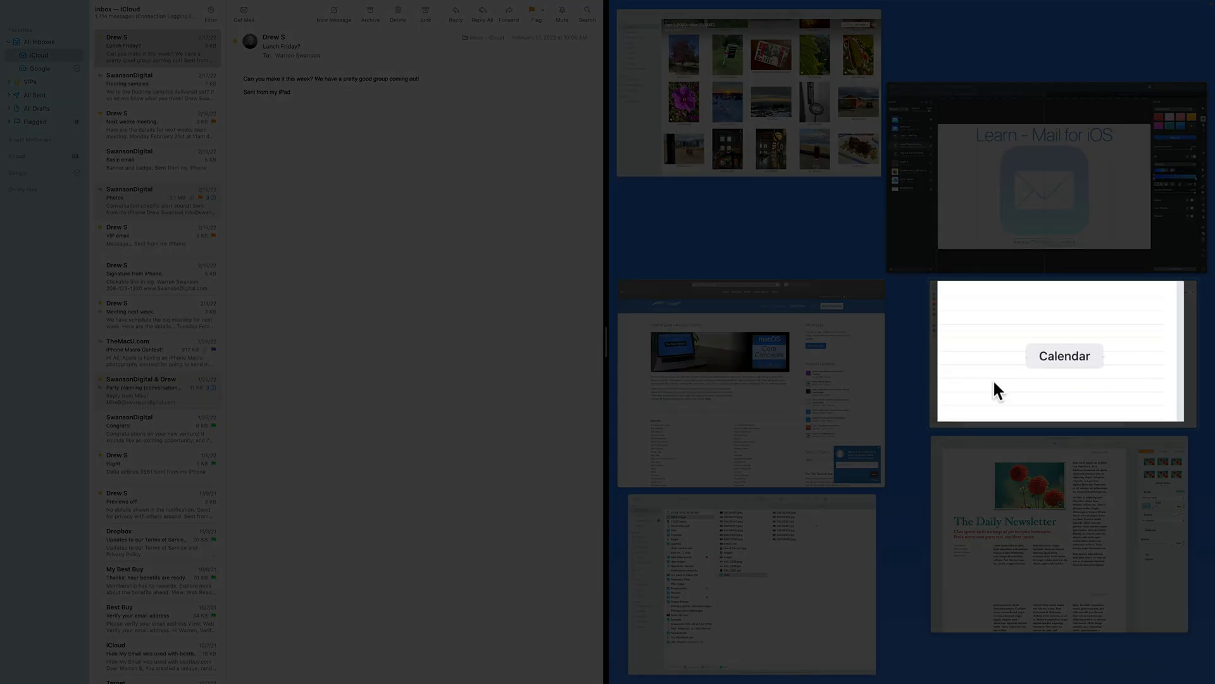
Step: Select the Calendar window to fill the right half beside Mail
left_click(1064, 355)
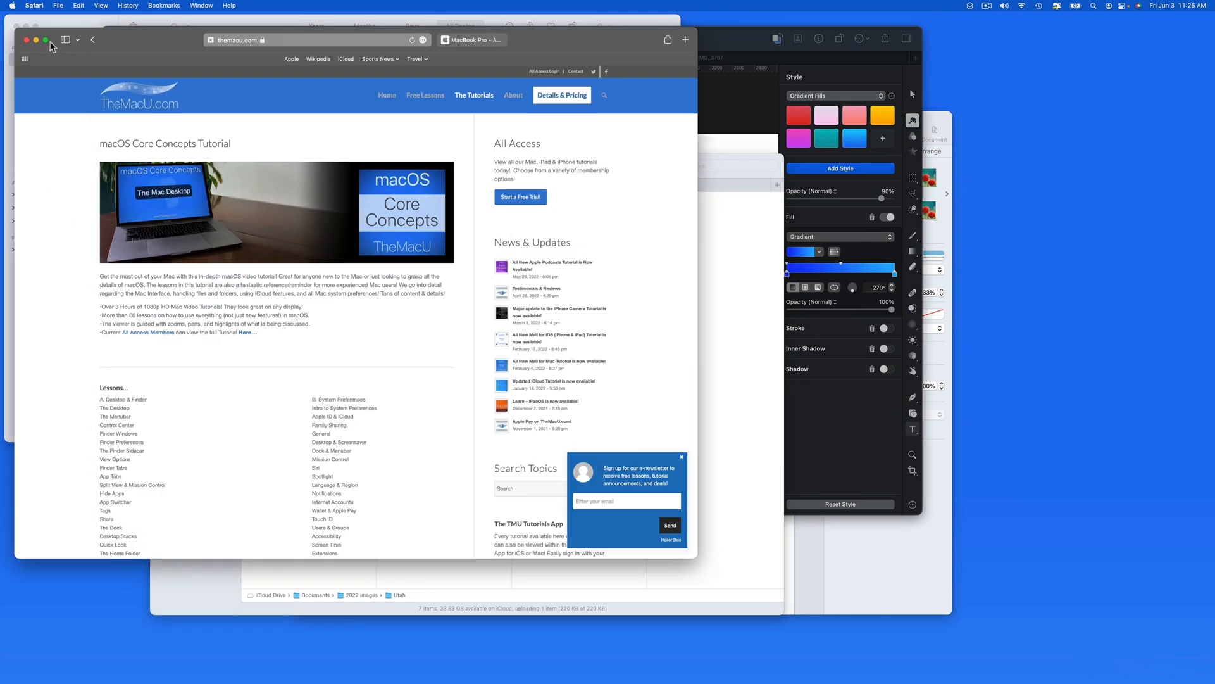
Step: Tile the Safari tutorial page to the left half of the screen
left_click(45, 39)
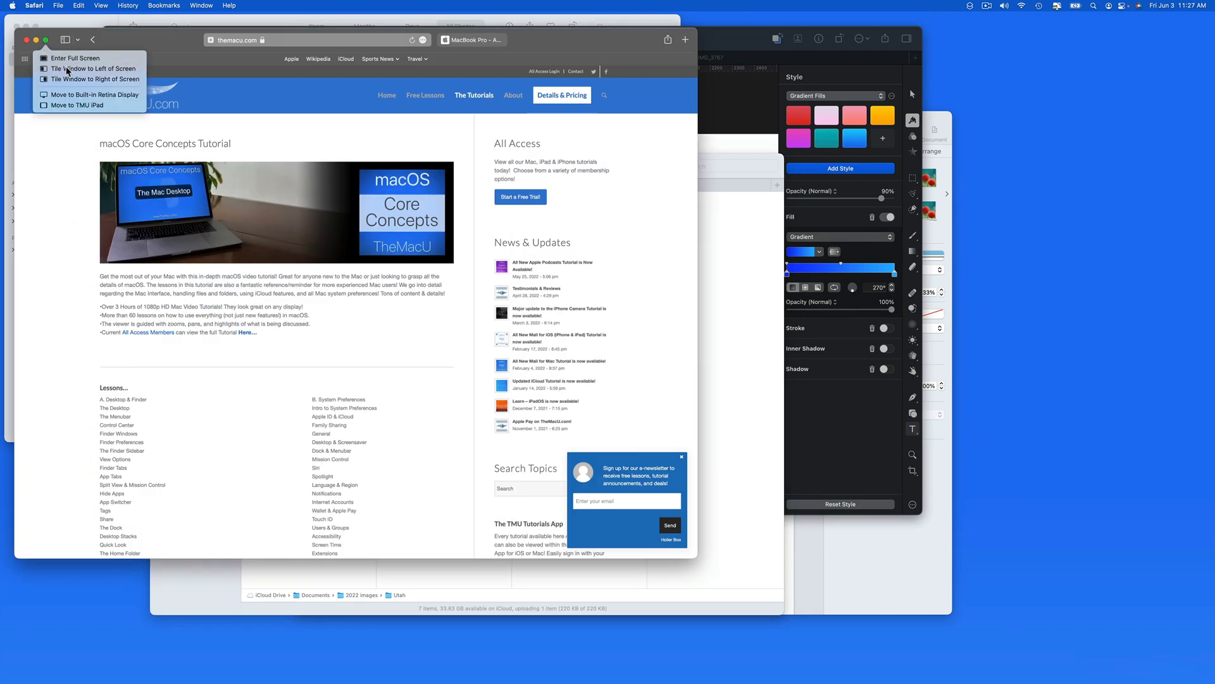
left_click(87, 69)
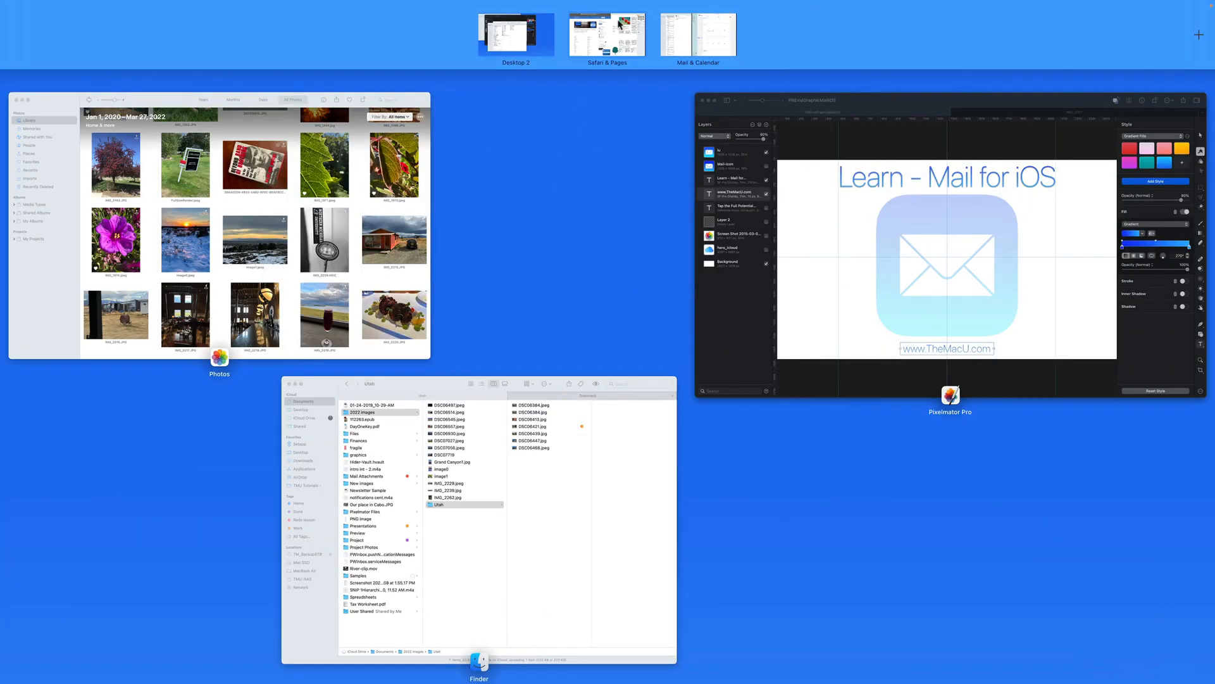
mouse_move(660, 14)
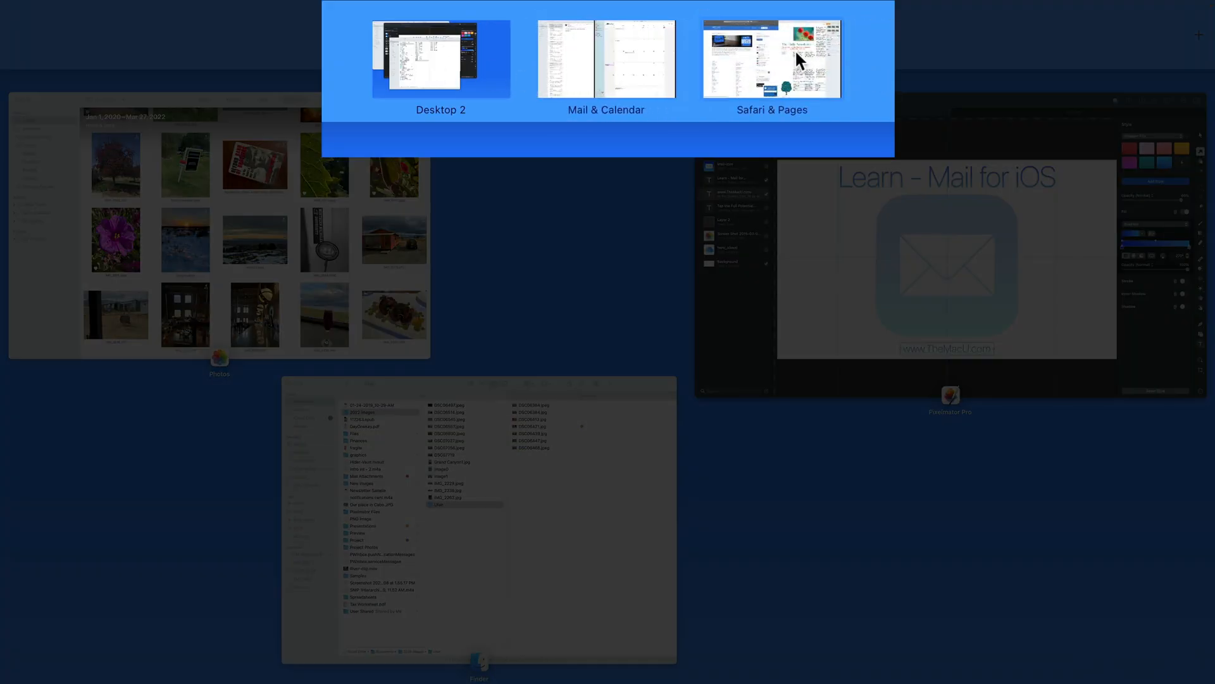
Step: Return to Desktop 2 from Mission Control
left_click(772, 59)
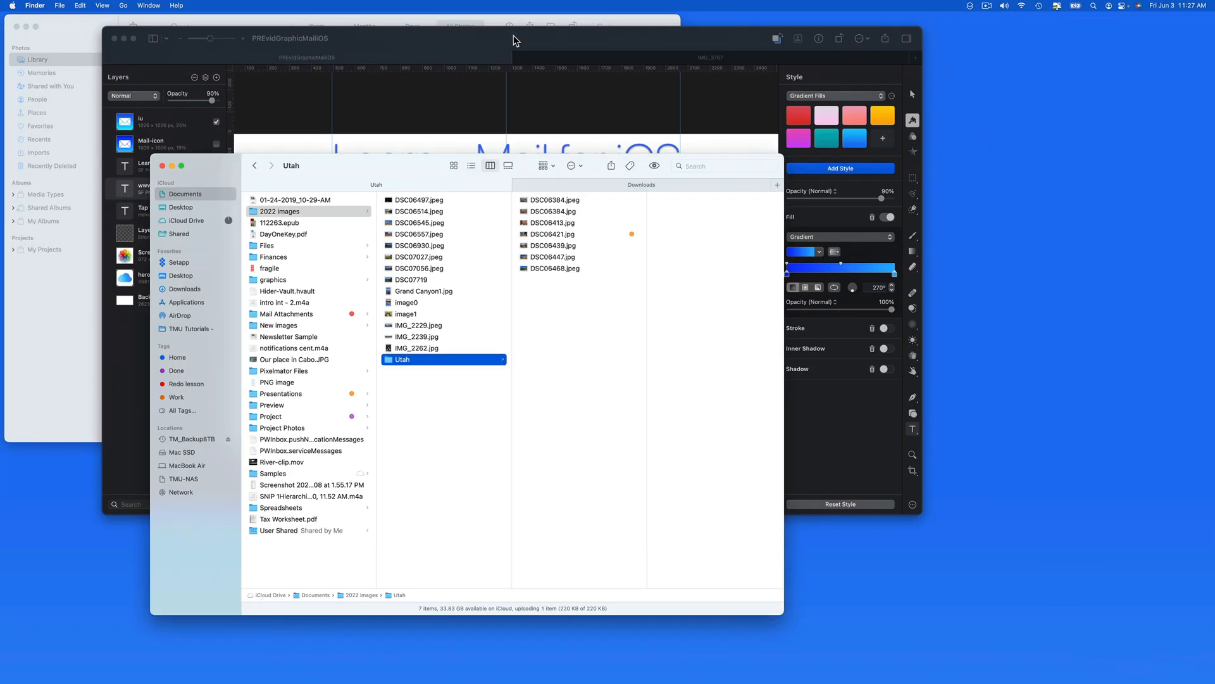
mouse_move(217, 172)
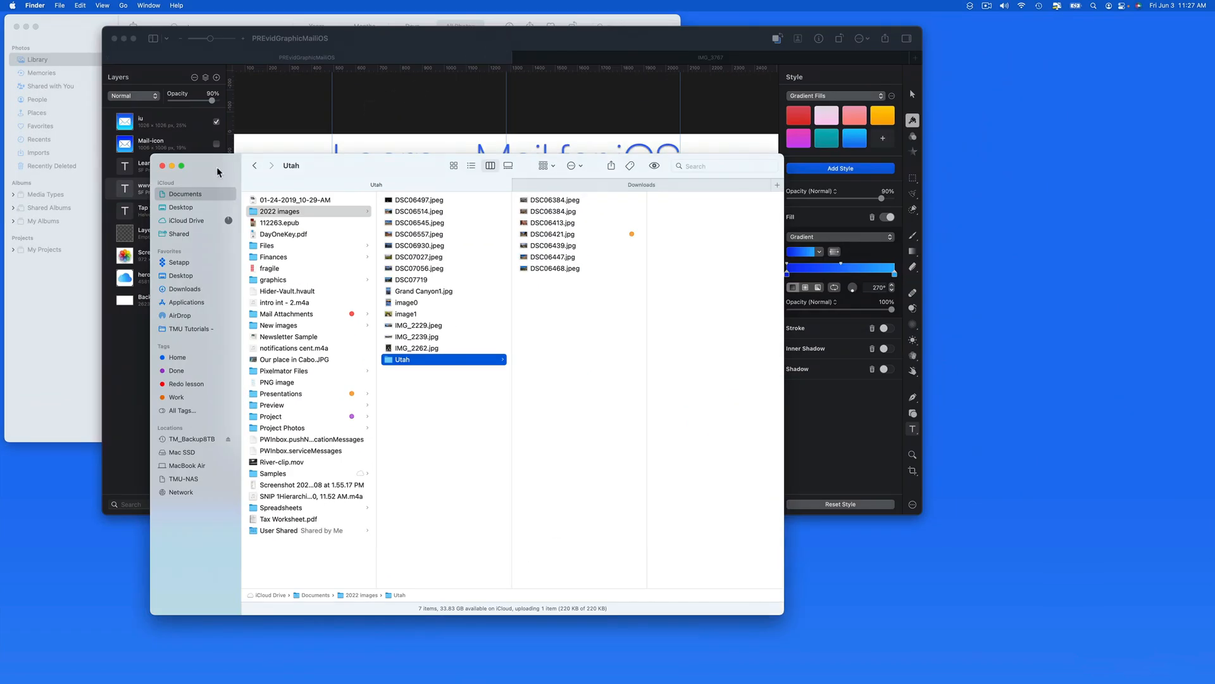
mouse_move(302, 135)
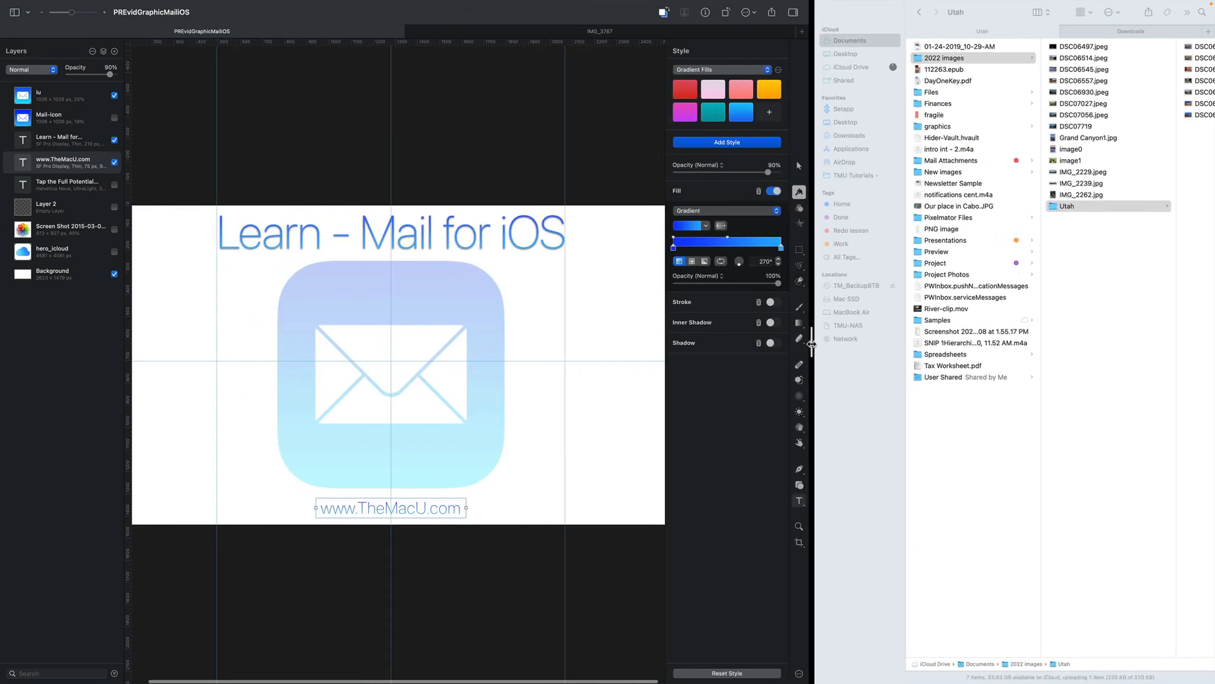
mouse_move(1043, 346)
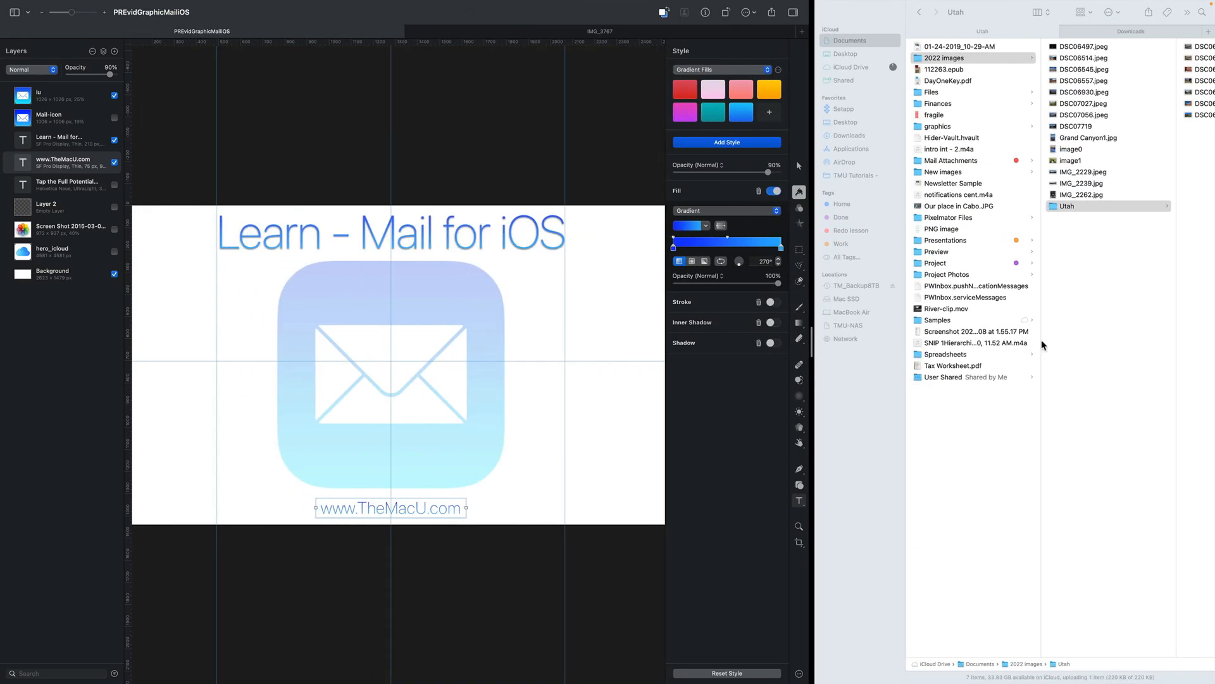
Step: Scroll right through the Pixelmator Pro and Finder split view
scroll("right", 3)
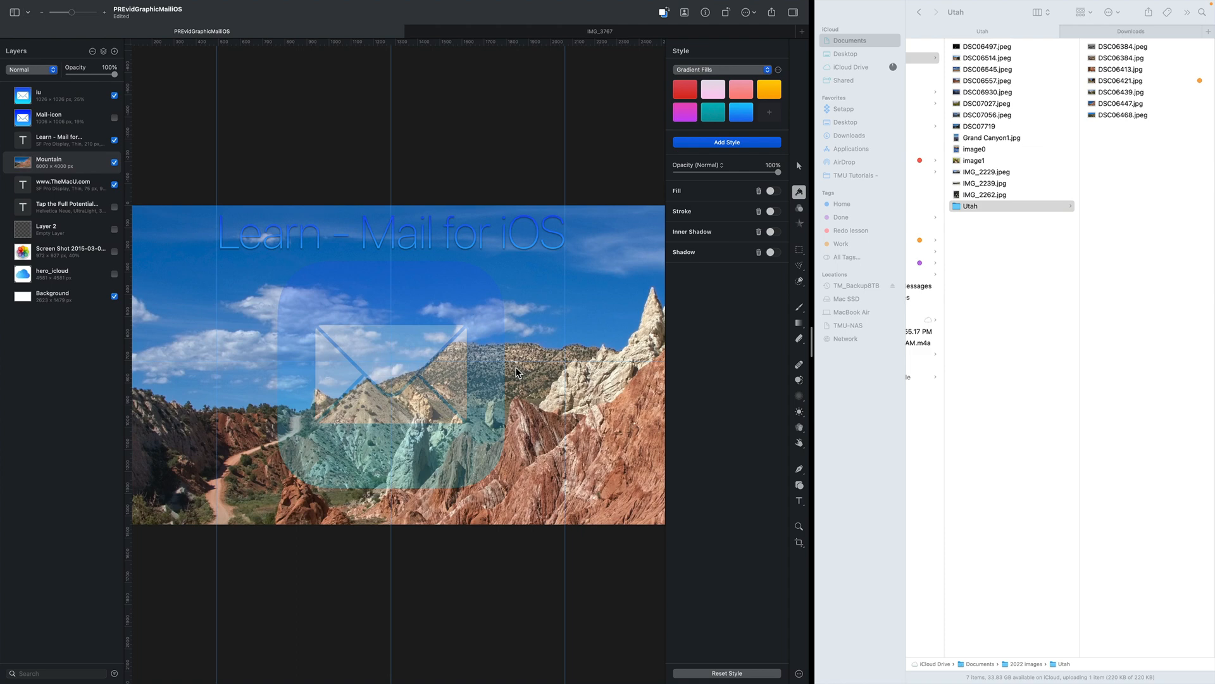
mouse_move(80, 163)
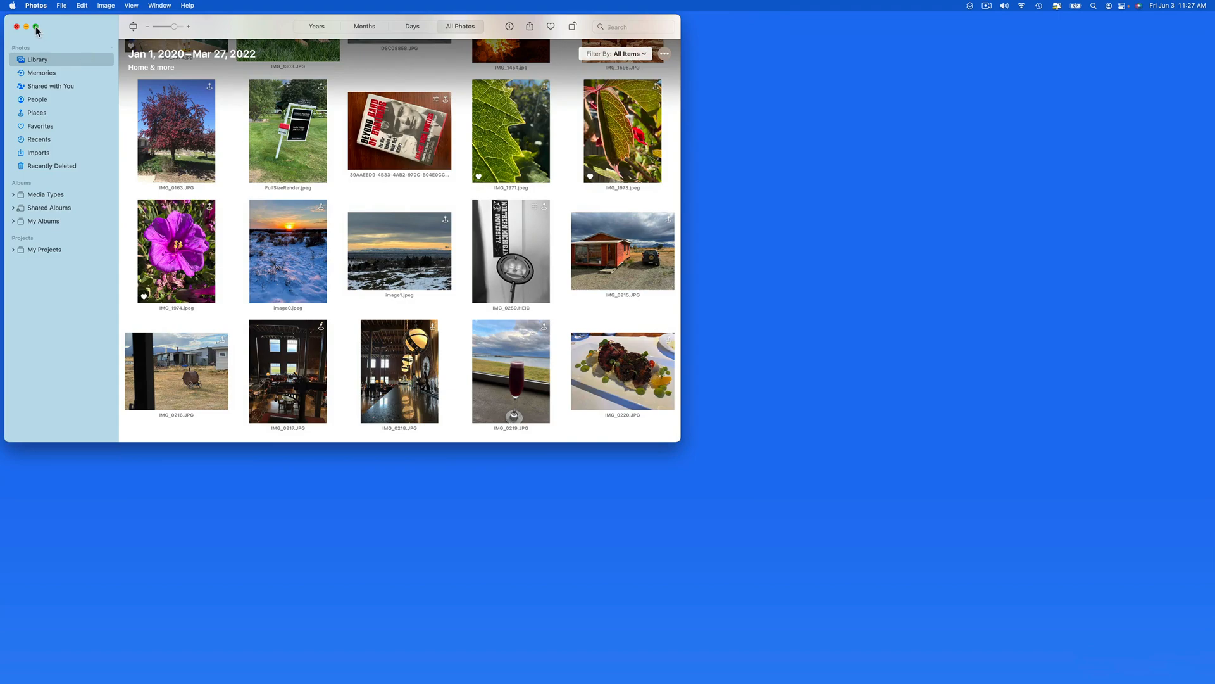
Step: Put the Photos library window into full screen
left_click(36, 25)
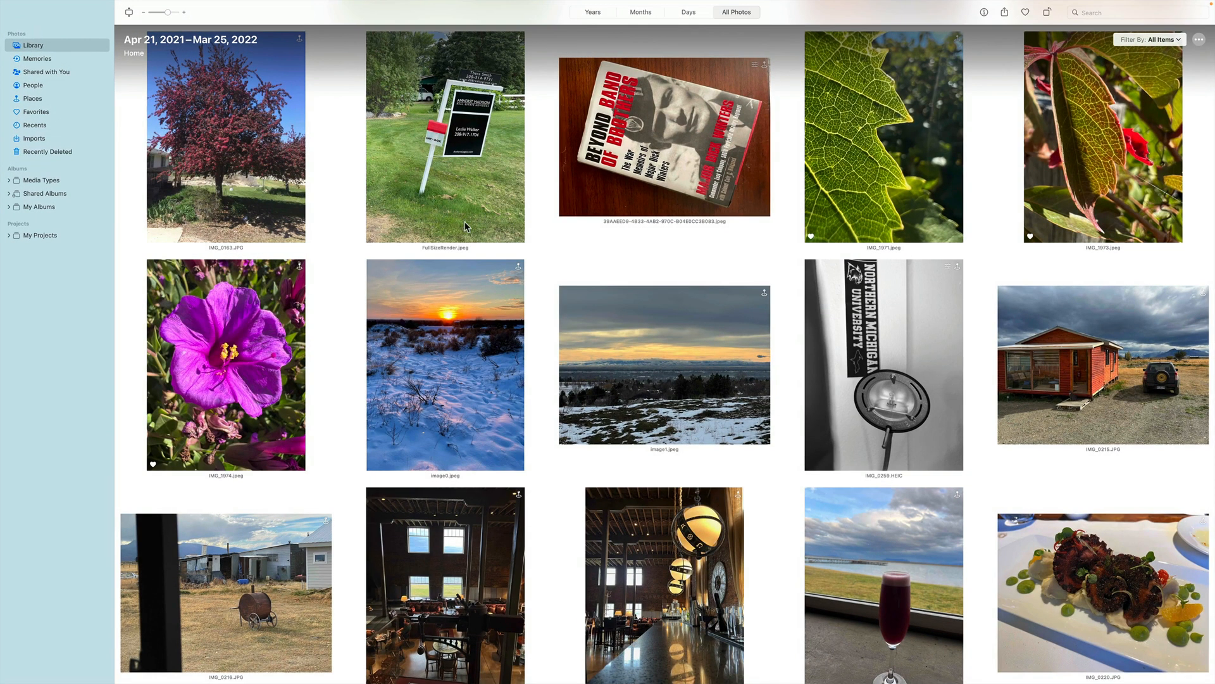
scroll("down", 3)
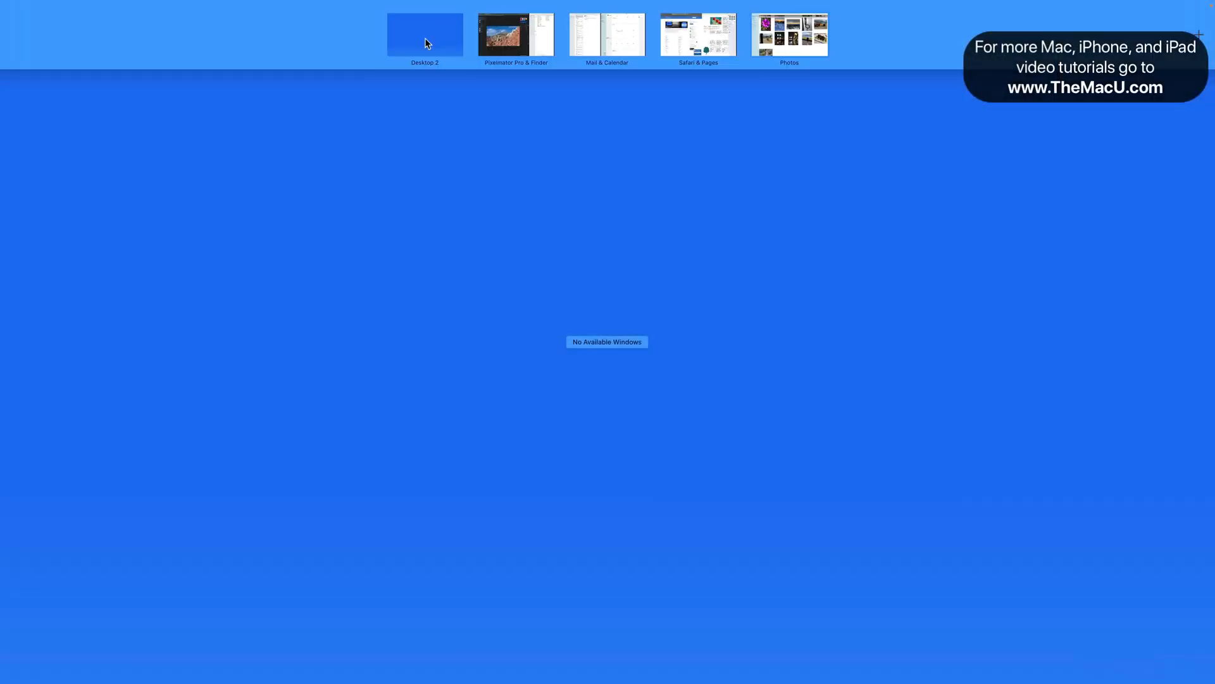
Step: Switch to the empty Desktop 2 and open a new Finder window there
left_click(516, 35)
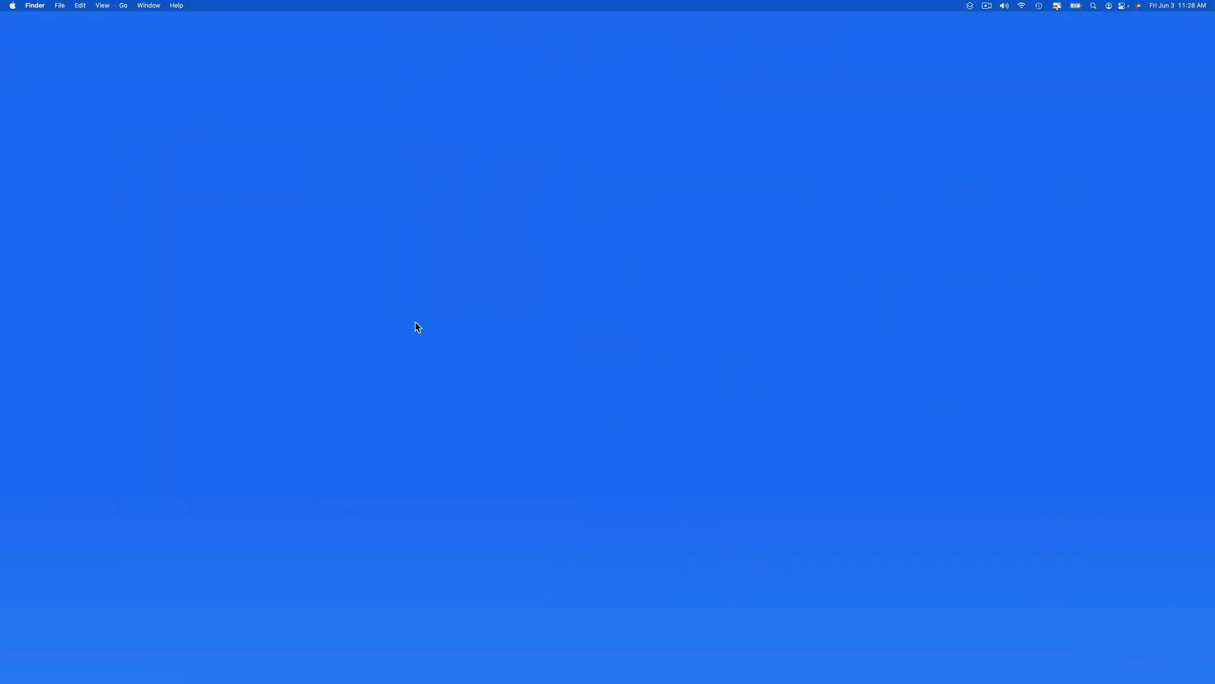
left_click(59, 6)
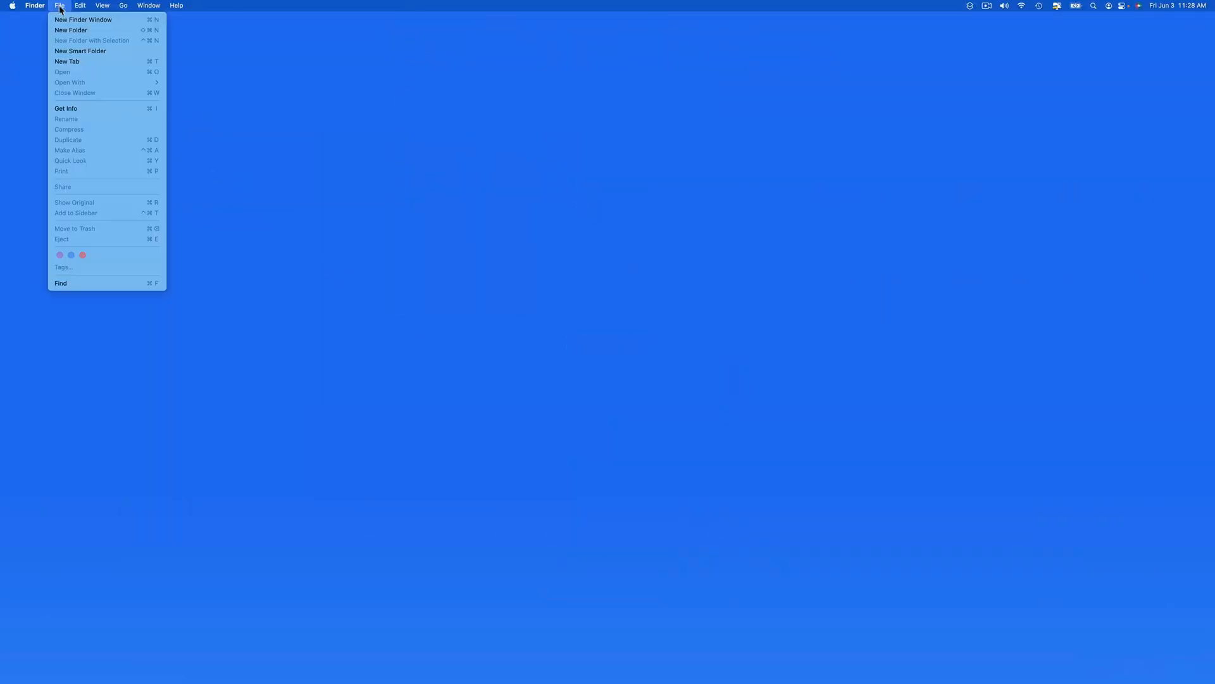
left_click(82, 20)
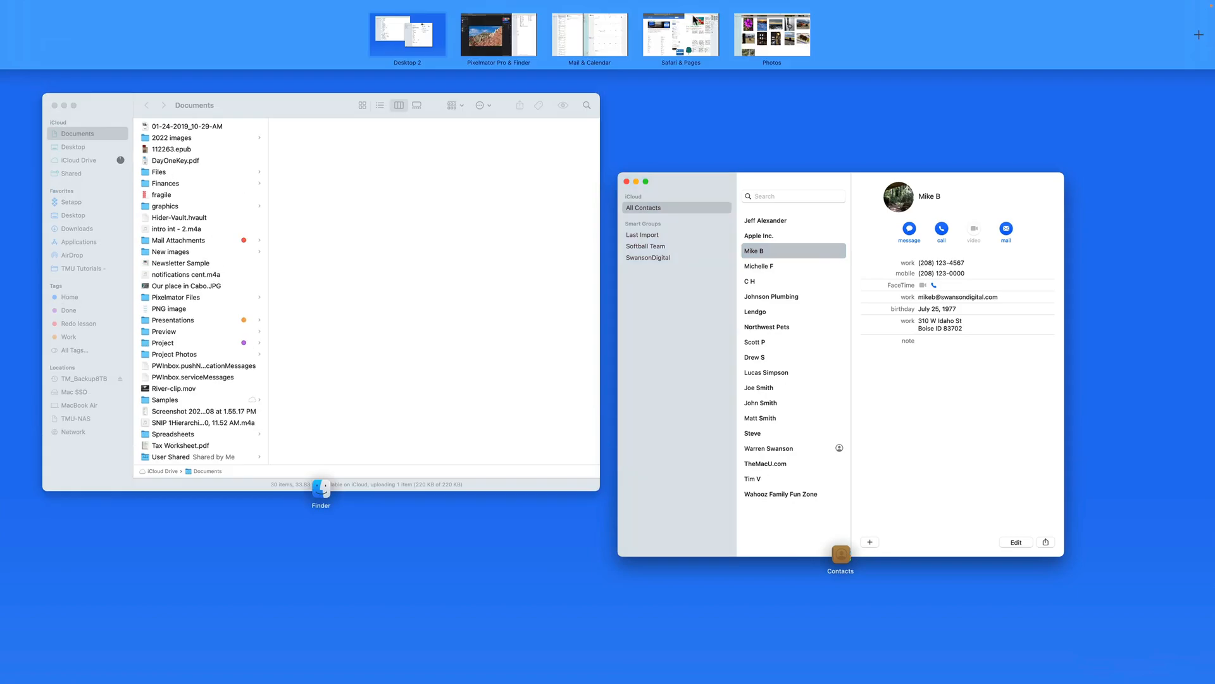
Step: Select a space in the Mission Control Spaces bar
left_click(680, 34)
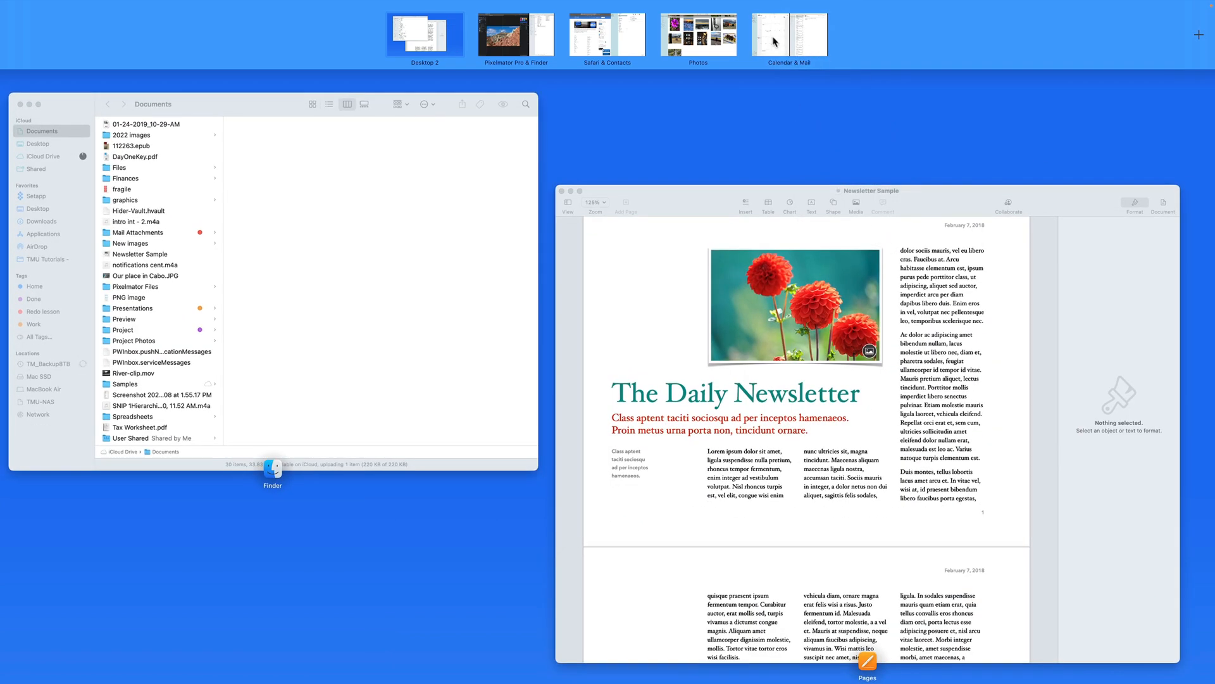
Step: Bring the Documents Finder window forward and tile it to the left half
left_click(788, 34)
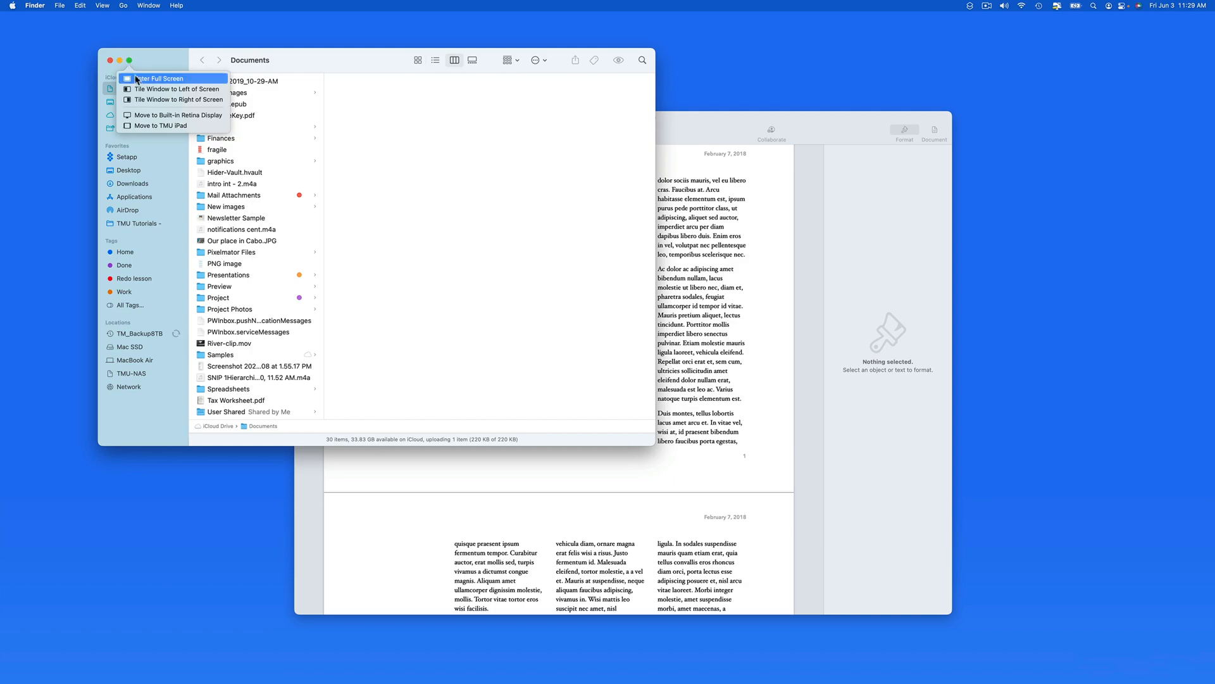
left_click(180, 89)
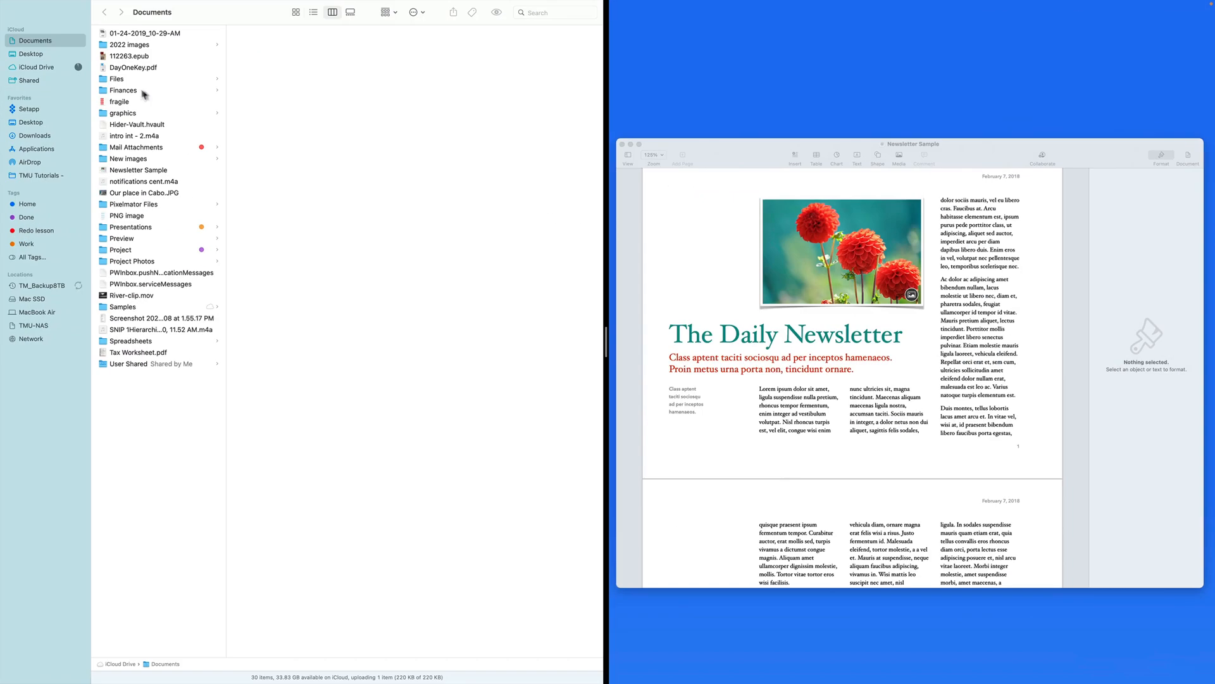